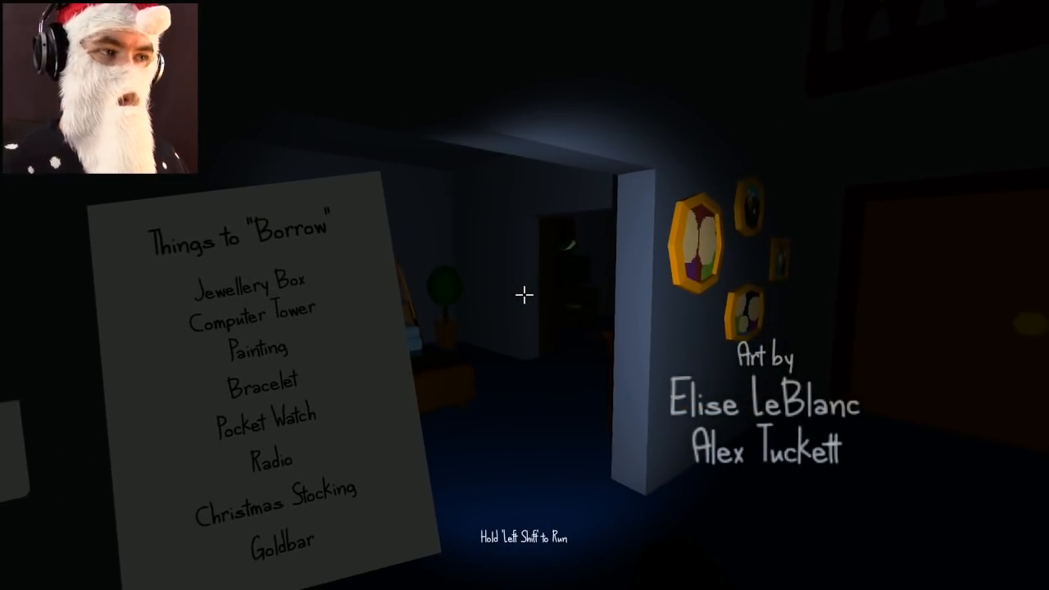
mouse_move(524, 295)
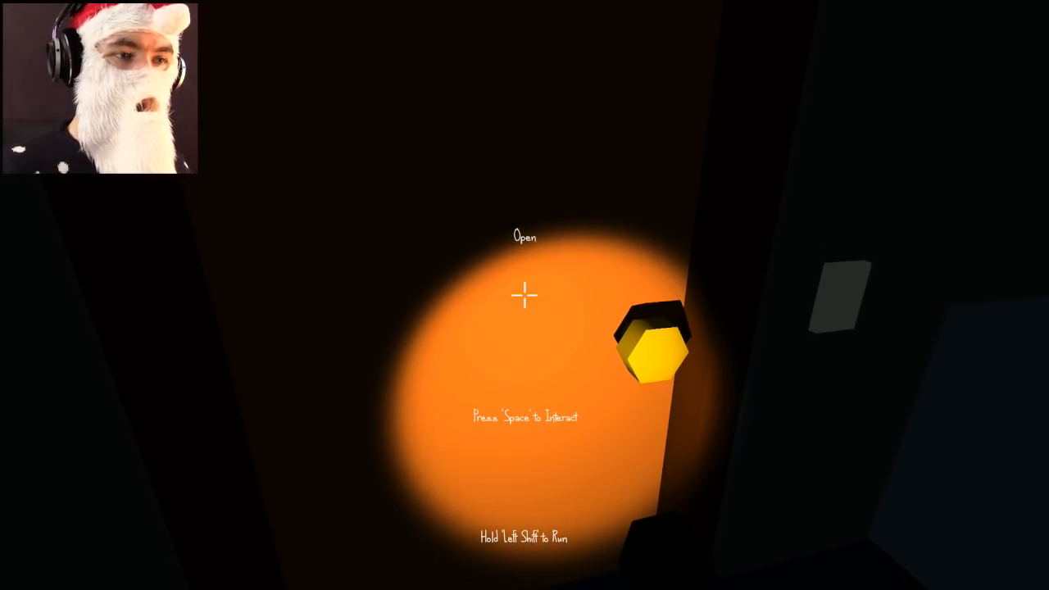
Step: Open the door ahead on the way to the jewellery box, painting and pocket watch
key("space")
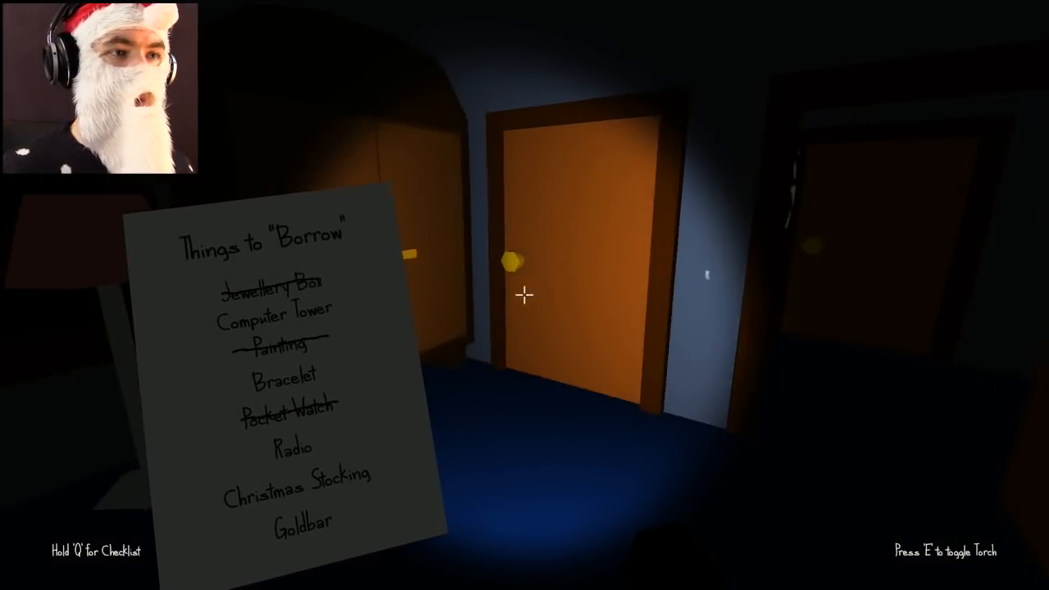
Step: Enter the safe code for the goldbar, take the computer tower and continue through the doors
left_click(508, 254)
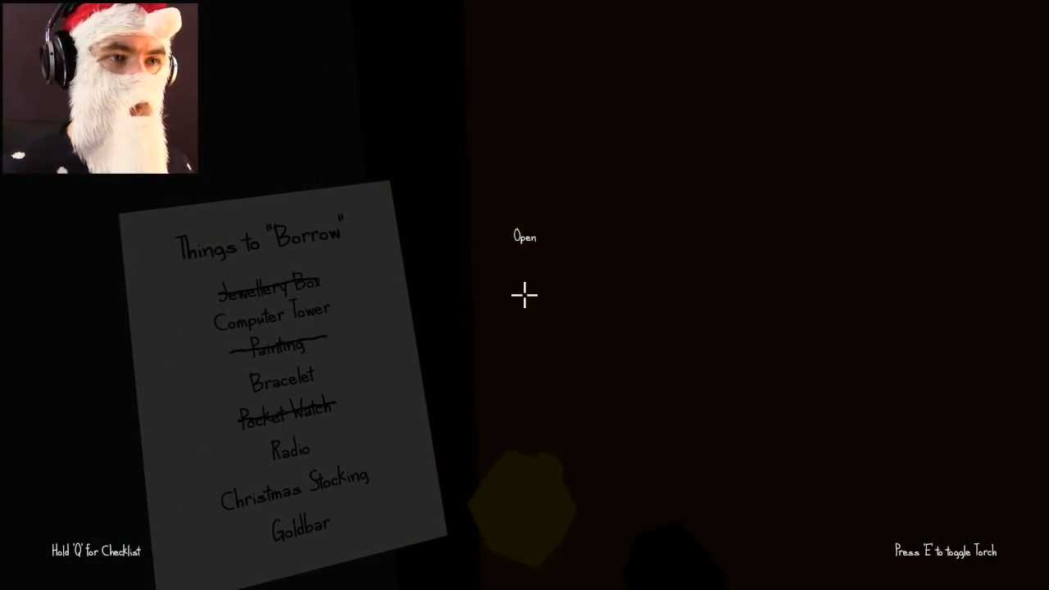
key("e")
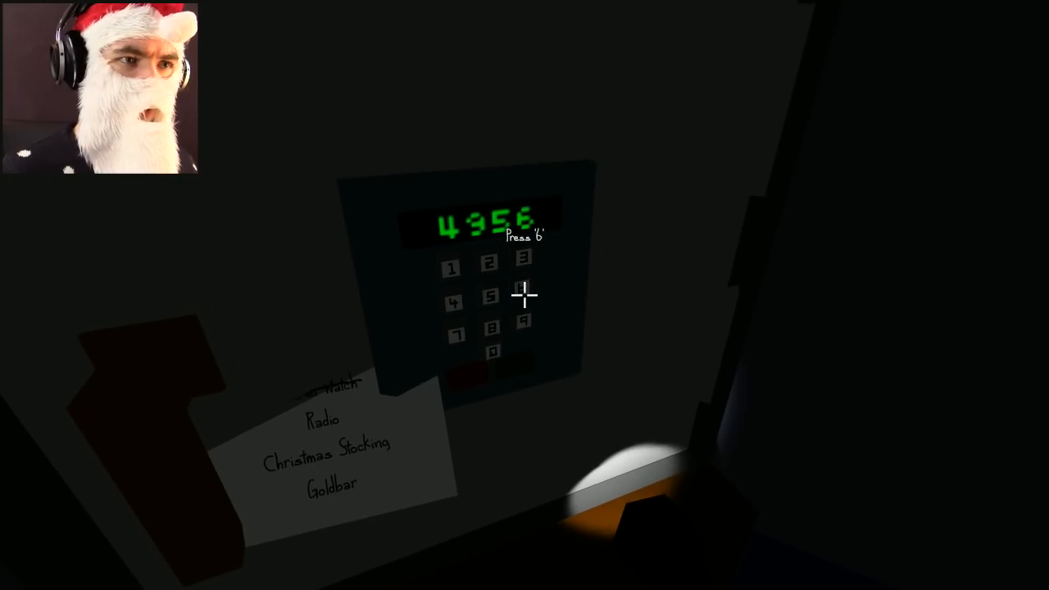
left_click(523, 295)
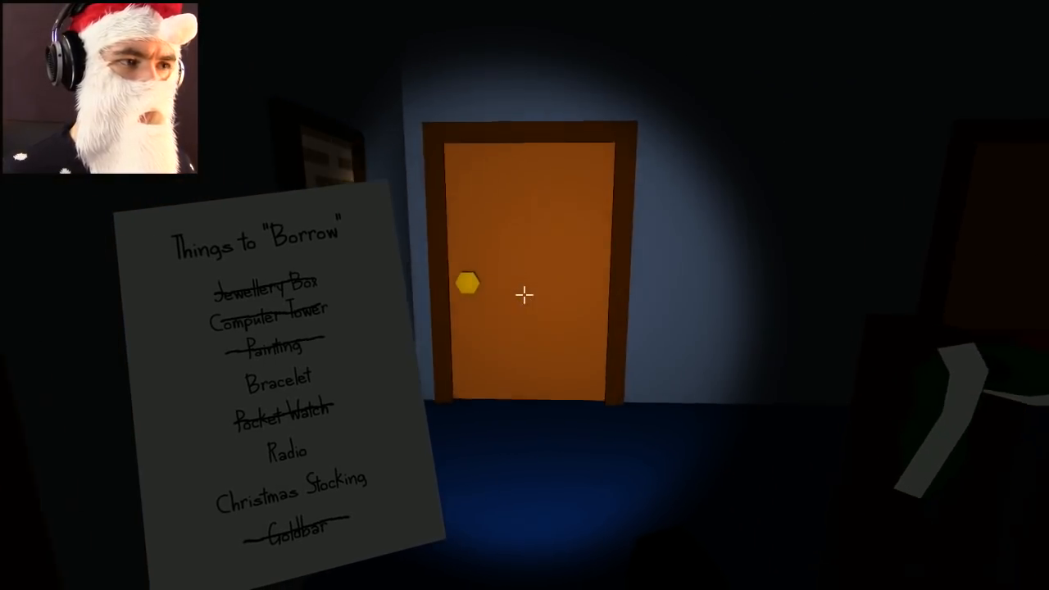
left_click(523, 295)
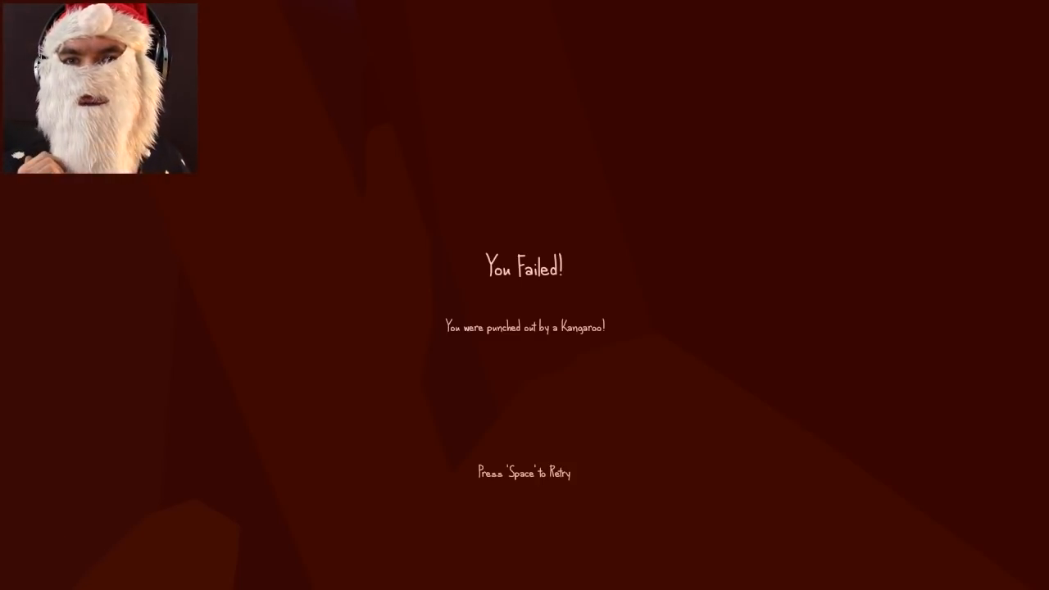
Step: Retry the level and search the kitchen cabinet for loot
key("space")
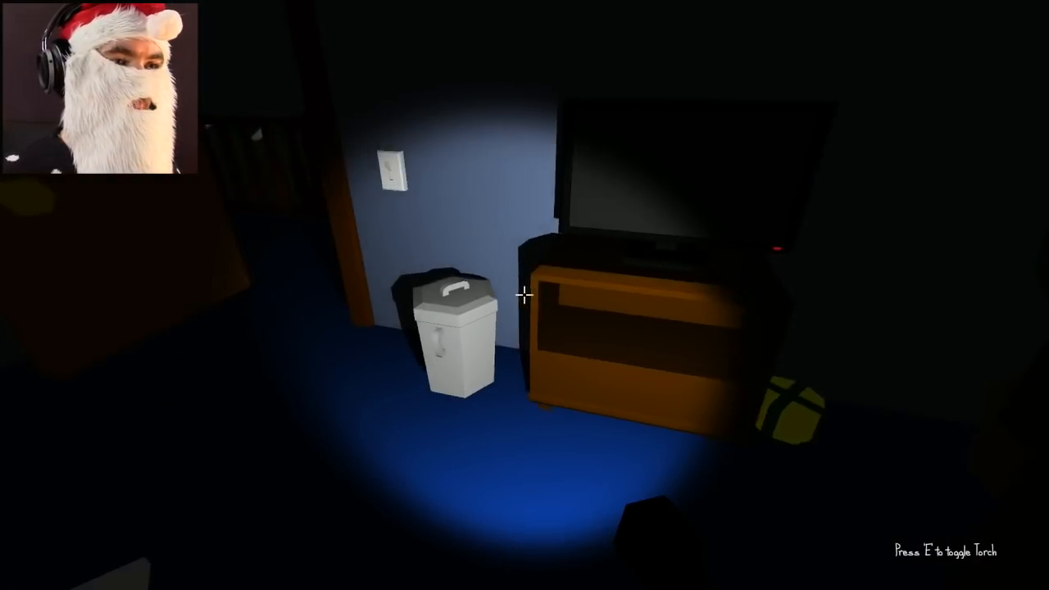
mouse_move(525, 295)
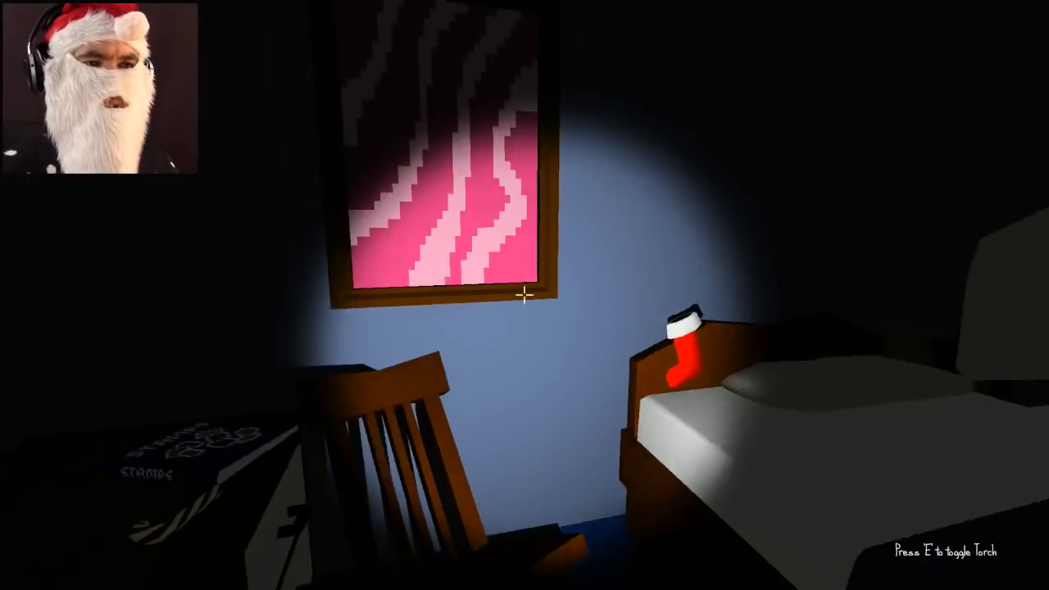
mouse_move(525, 295)
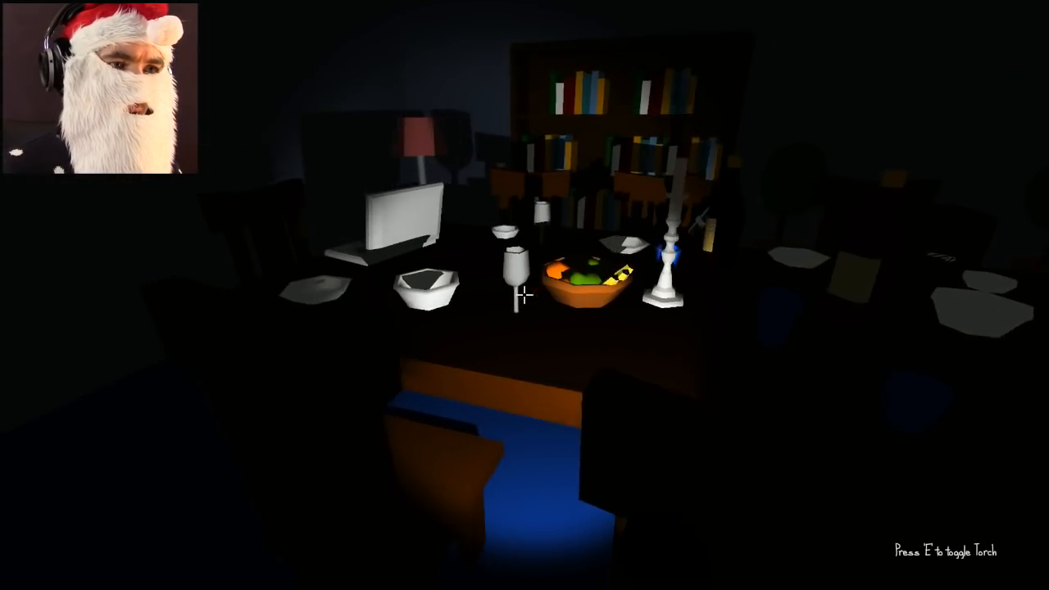
mouse_move(525, 295)
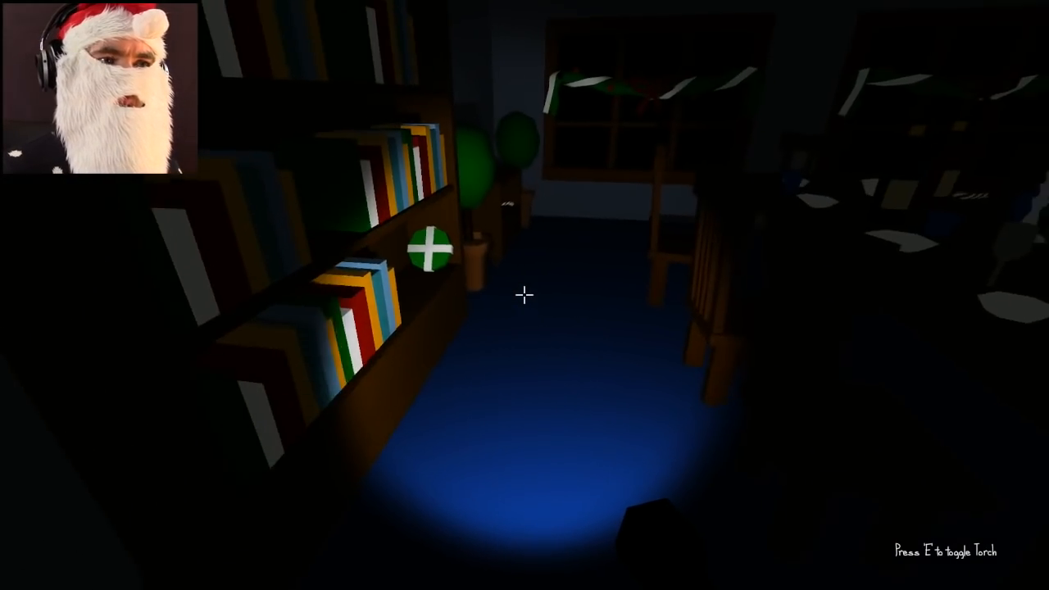
mouse_move(524, 295)
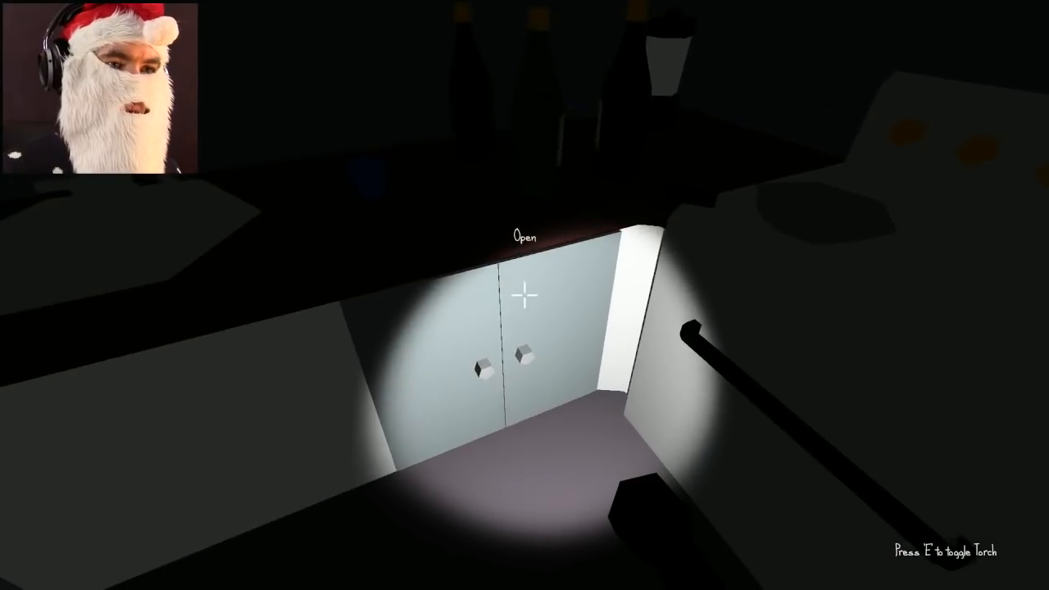
left_click(524, 295)
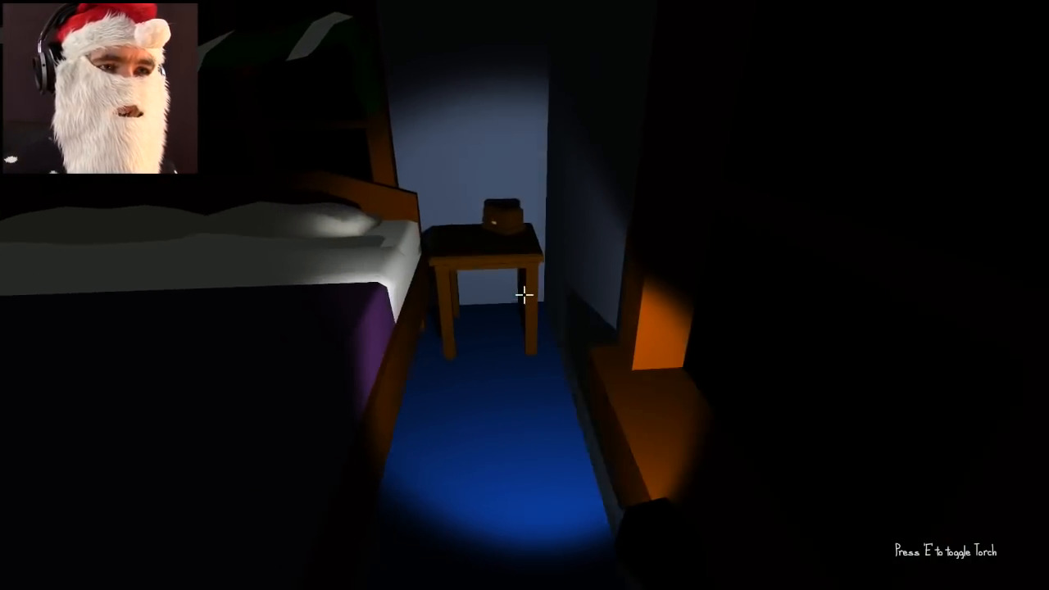
mouse_move(525, 295)
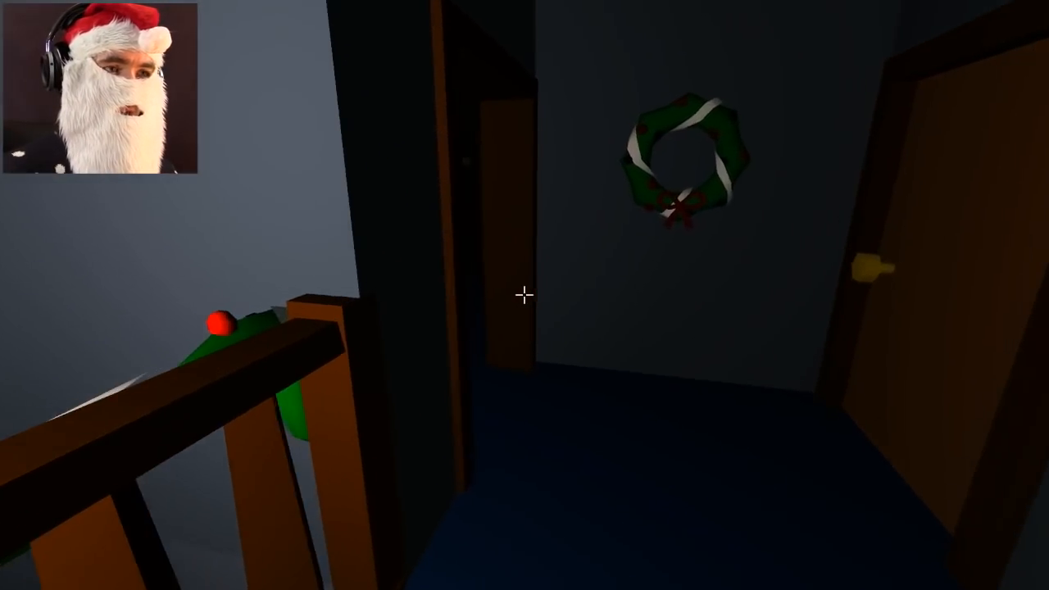
mouse_move(525, 295)
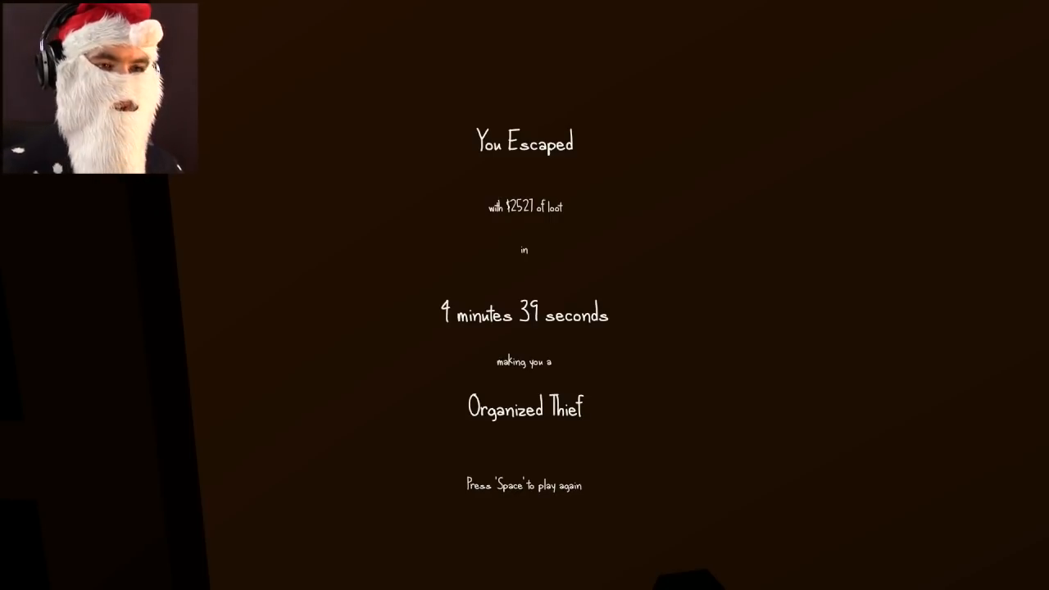
Step: Start a fresh run with the Christmas pudding, stocking and bracelet checklist
key("space")
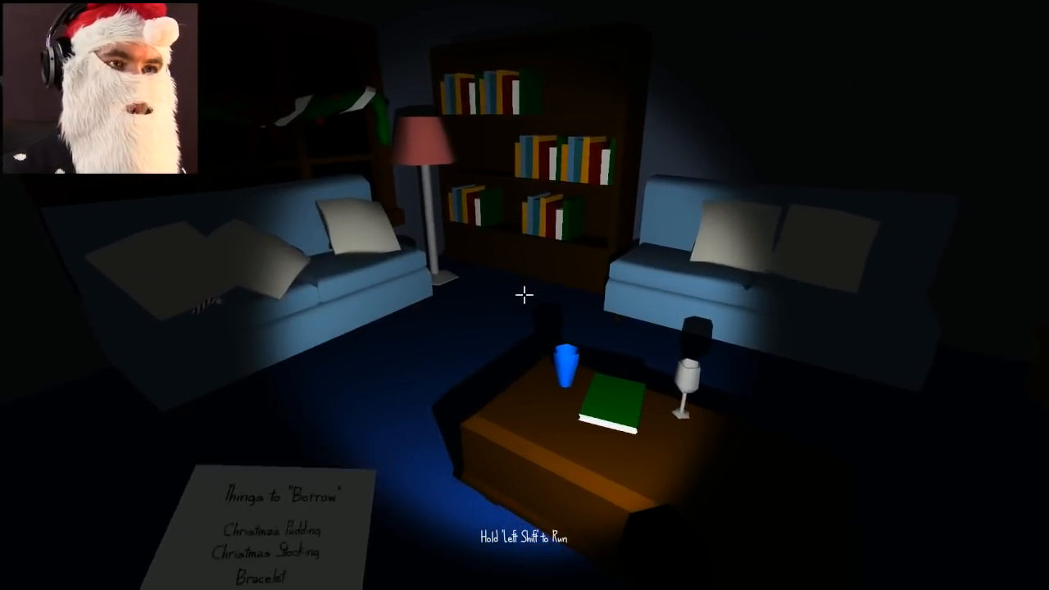
mouse_move(525, 295)
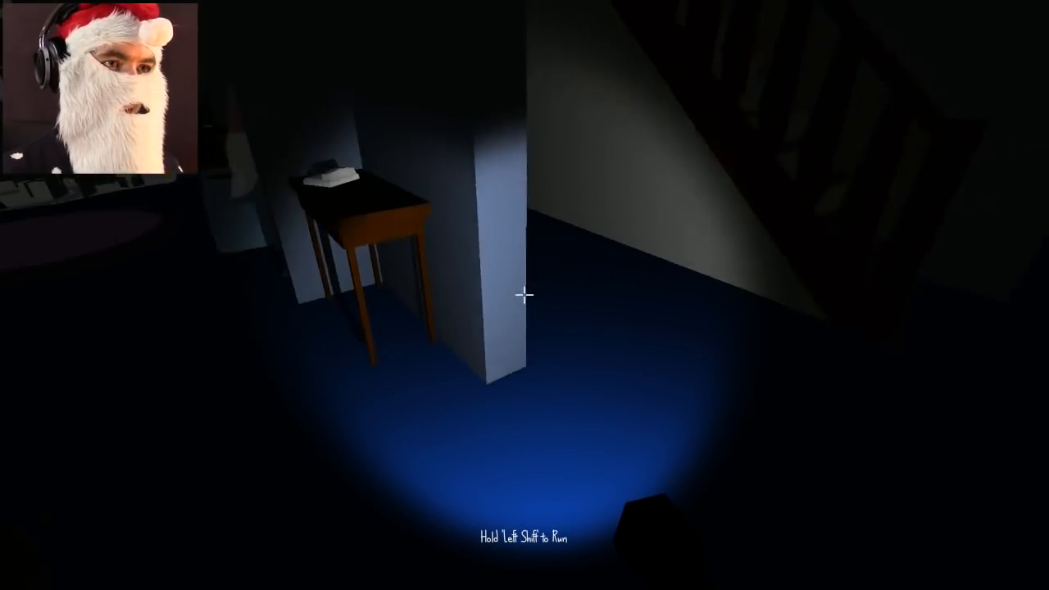
mouse_move(524, 295)
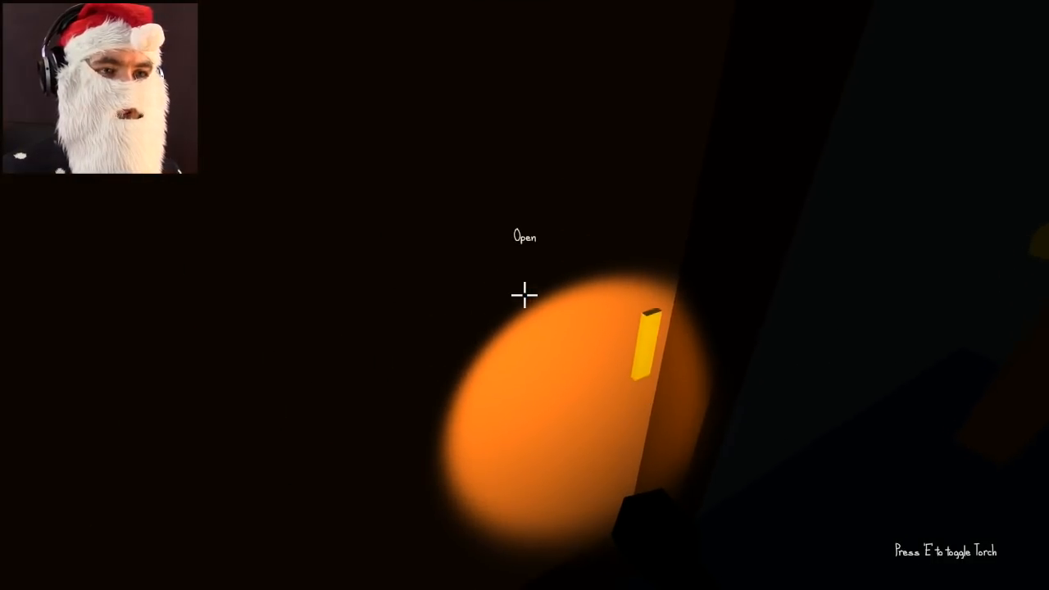
Step: Open the dark room's door onto the dim upstairs hallway
left_click(525, 295)
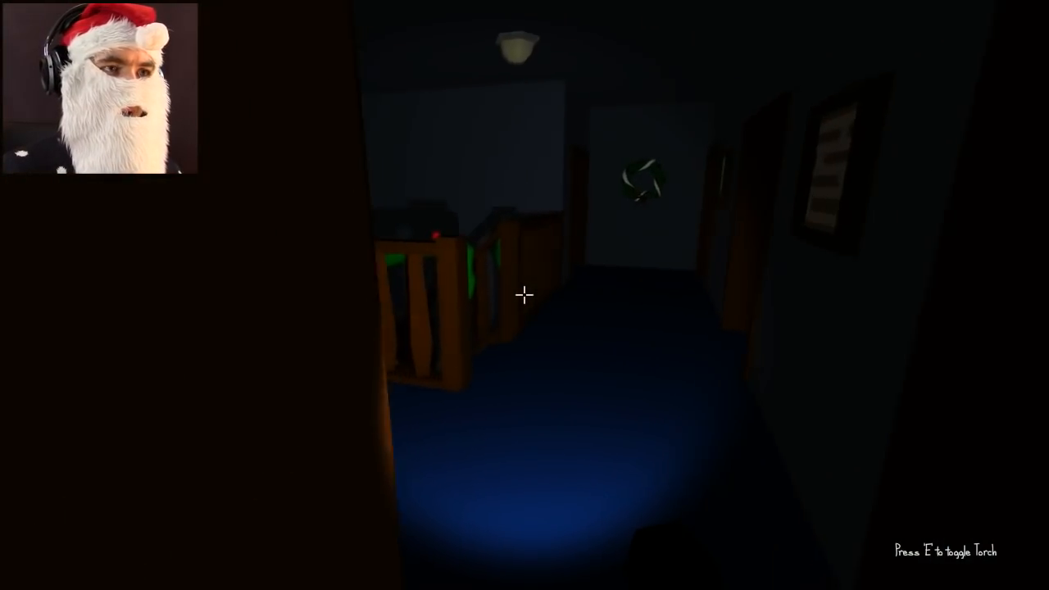